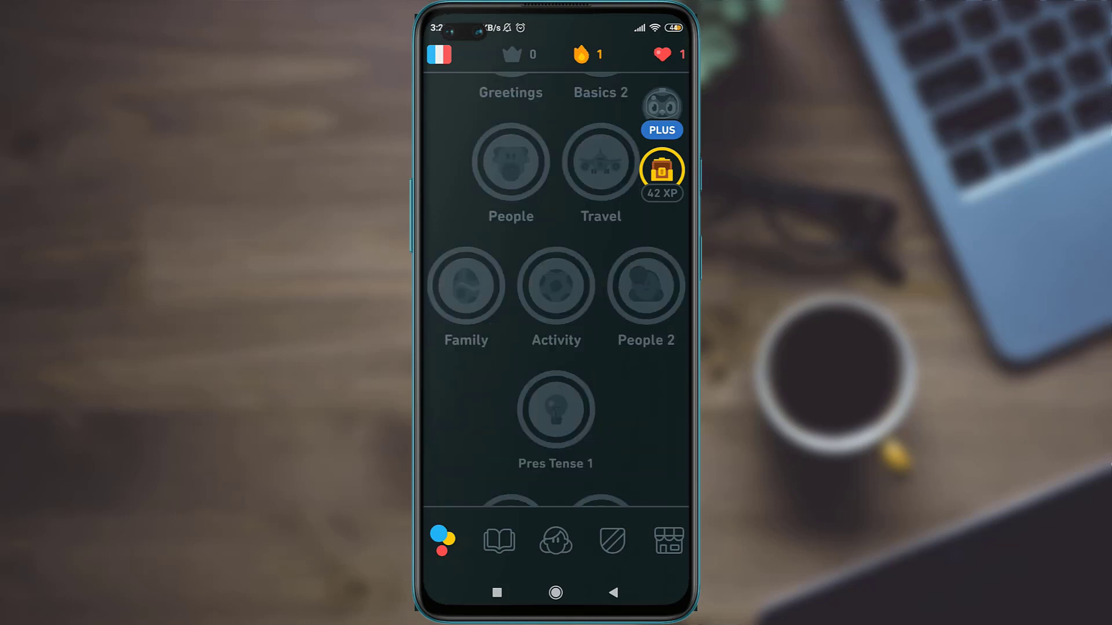
Scroll the course tree and go to the learner's profile page with its achievements
{"action": "scroll", "scroll_direction": "down", "scroll_amount": 3}
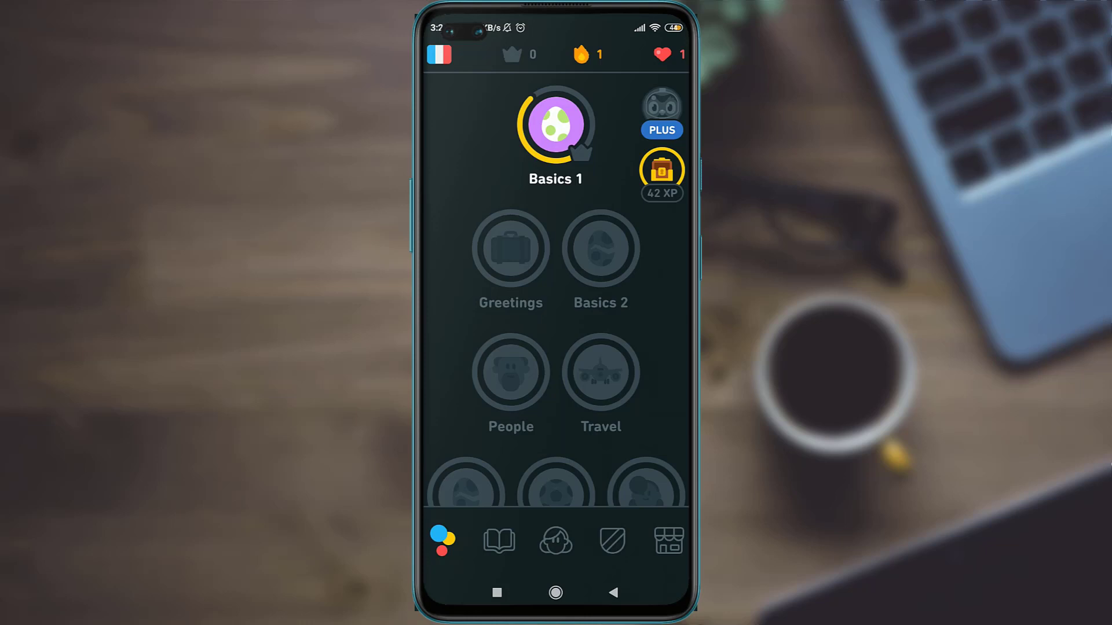
{"action": "left_click", "coordinate": [554, 541]}
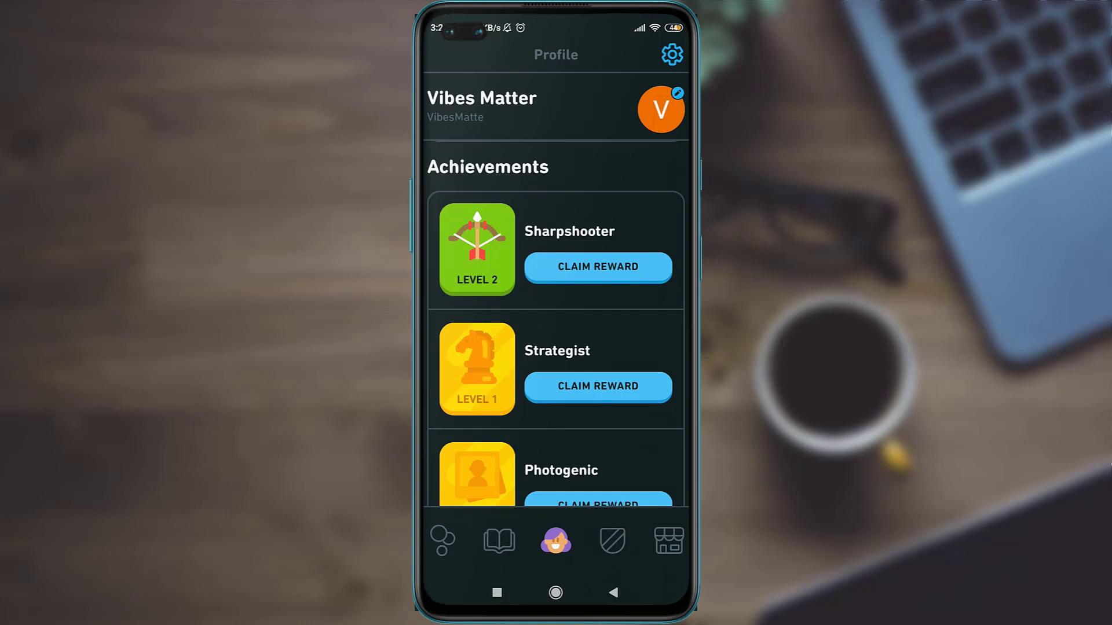
Enter the account settings and reach the General preferences section
{"action": "left_click", "coordinate": [670, 55]}
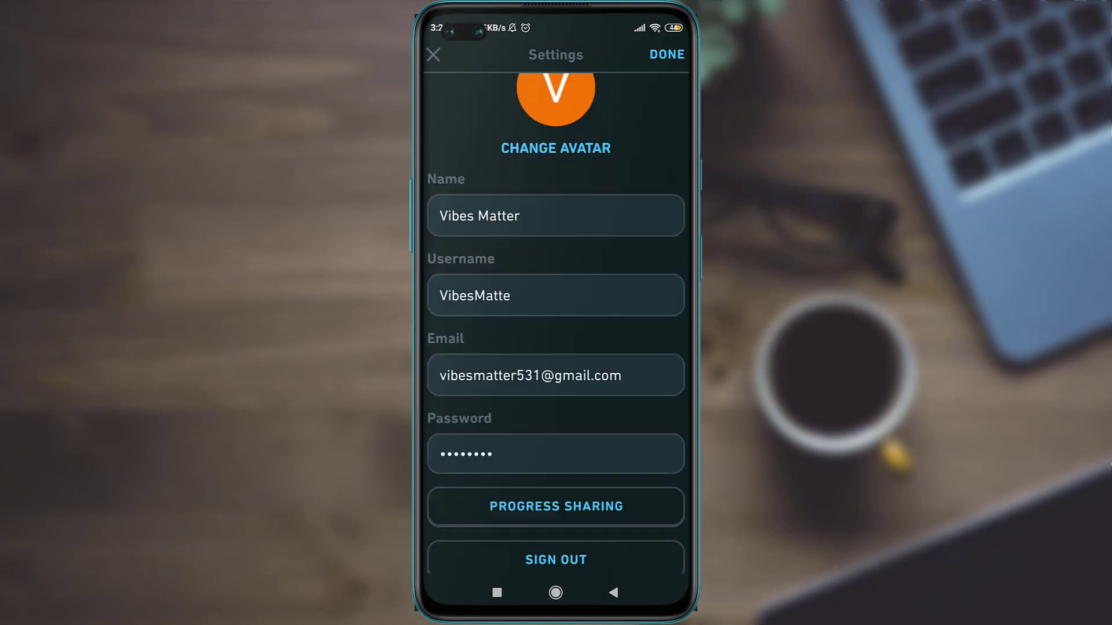
{"action": "scroll", "scroll_direction": "down", "scroll_amount": 3}
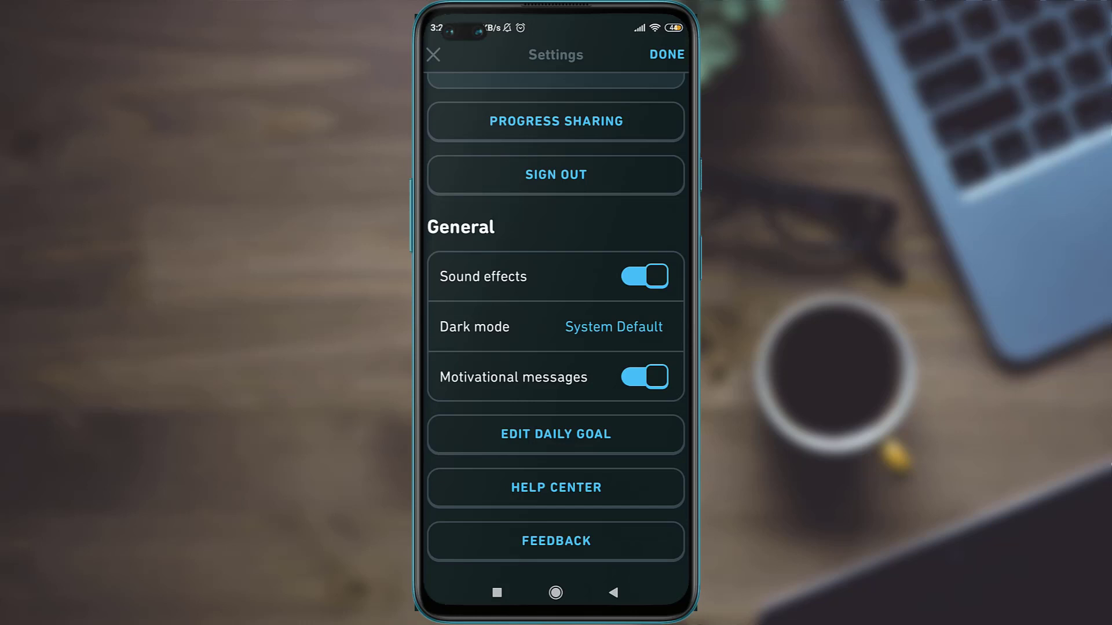
Switch the daily goal to Serious (15 minutes a day), save it, and return to the profile
{"action": "left_click", "coordinate": [554, 435]}
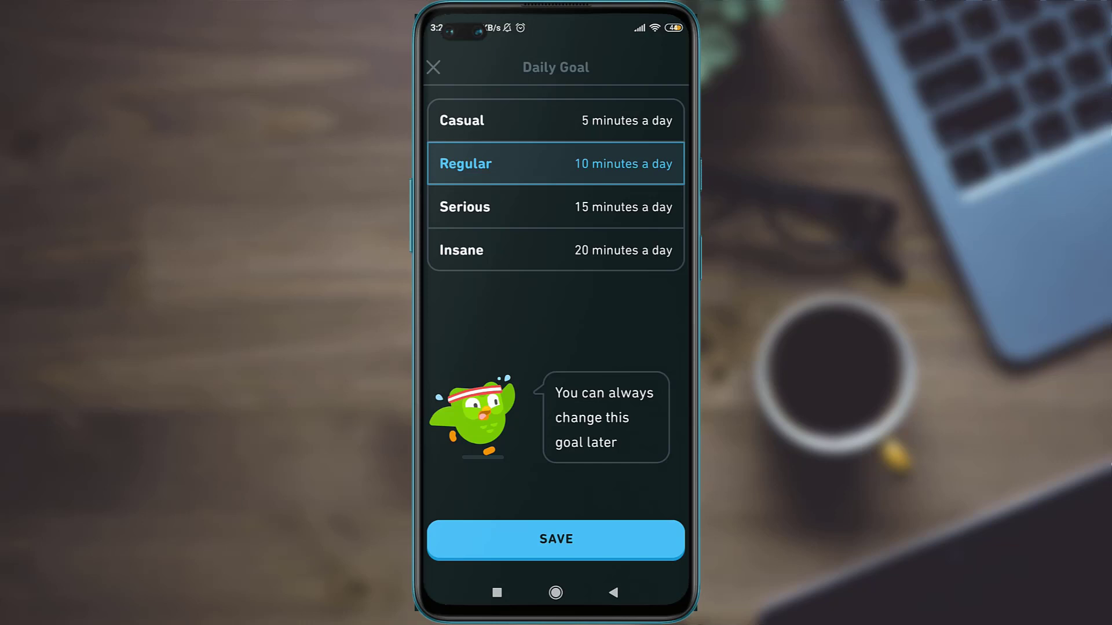
{"action": "left_click", "coordinate": [555, 206]}
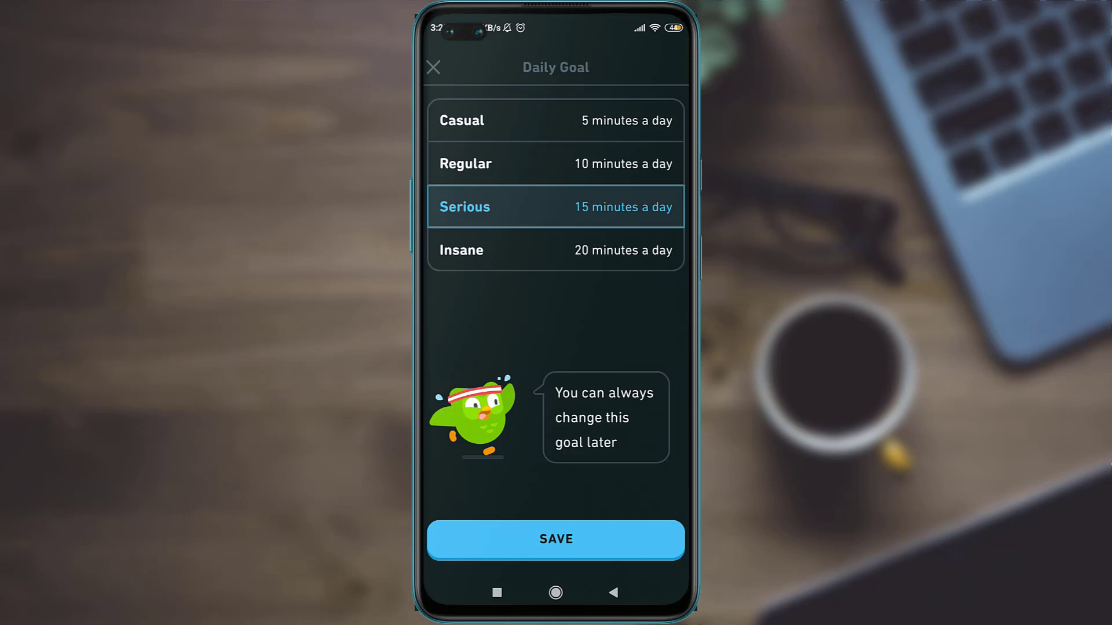
{"action": "left_click", "coordinate": [555, 539]}
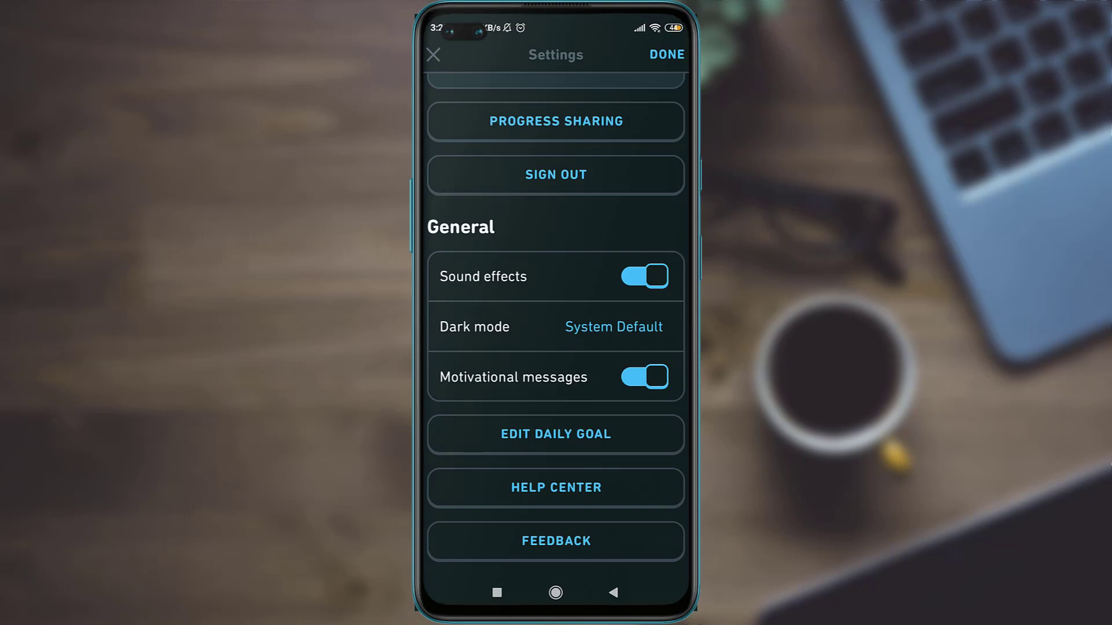
{"action": "left_click", "coordinate": [665, 54]}
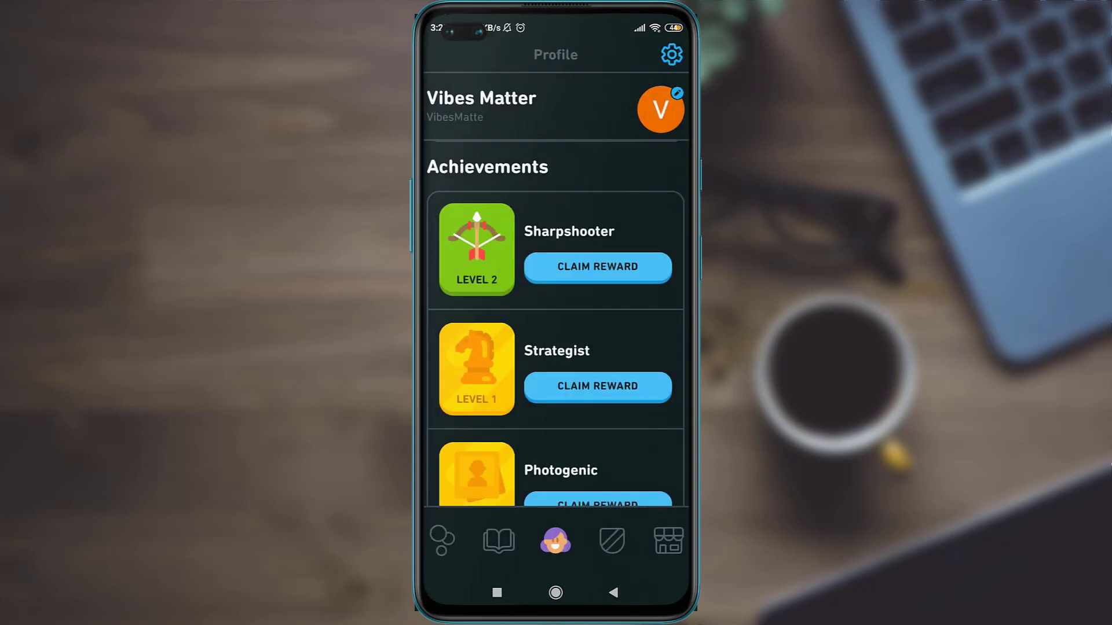